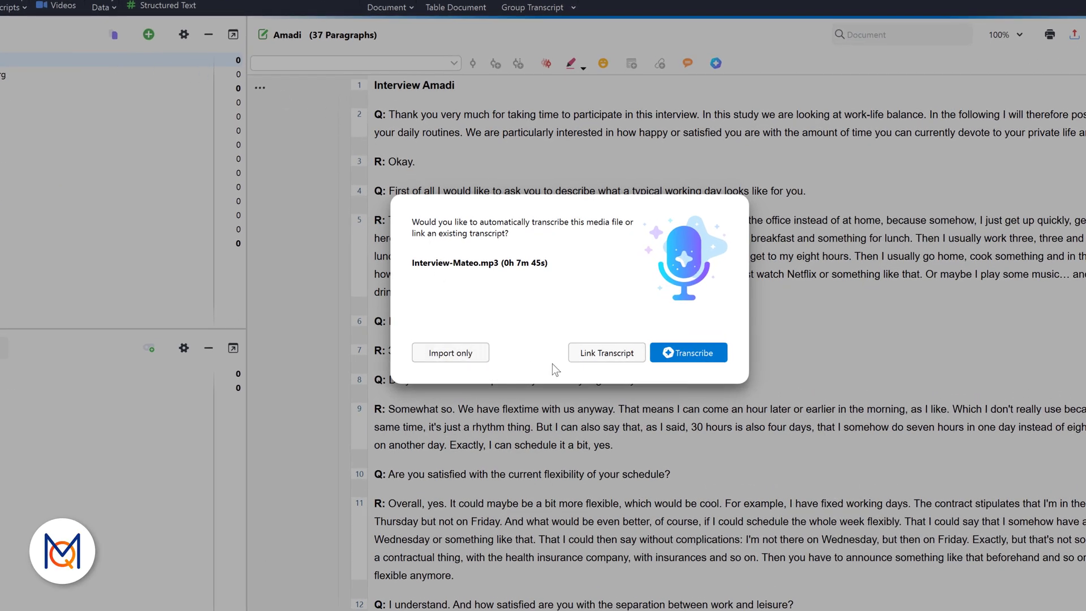
# - Preview the automatic transcription settings for Interview-Mateo and cancel the dialog
pyautogui.click(687, 352)
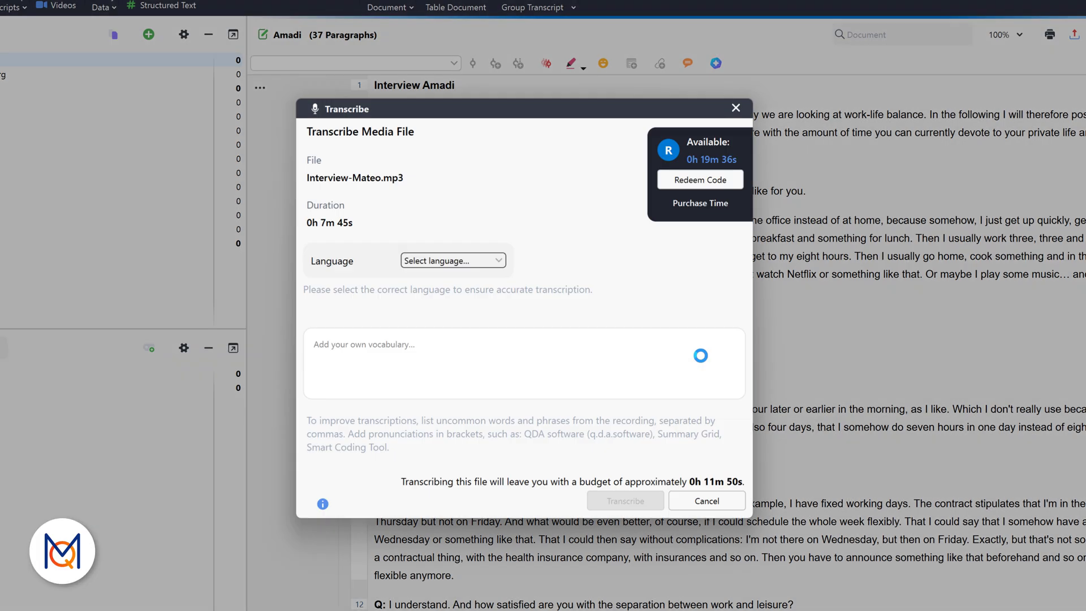
pyautogui.click(706, 500)
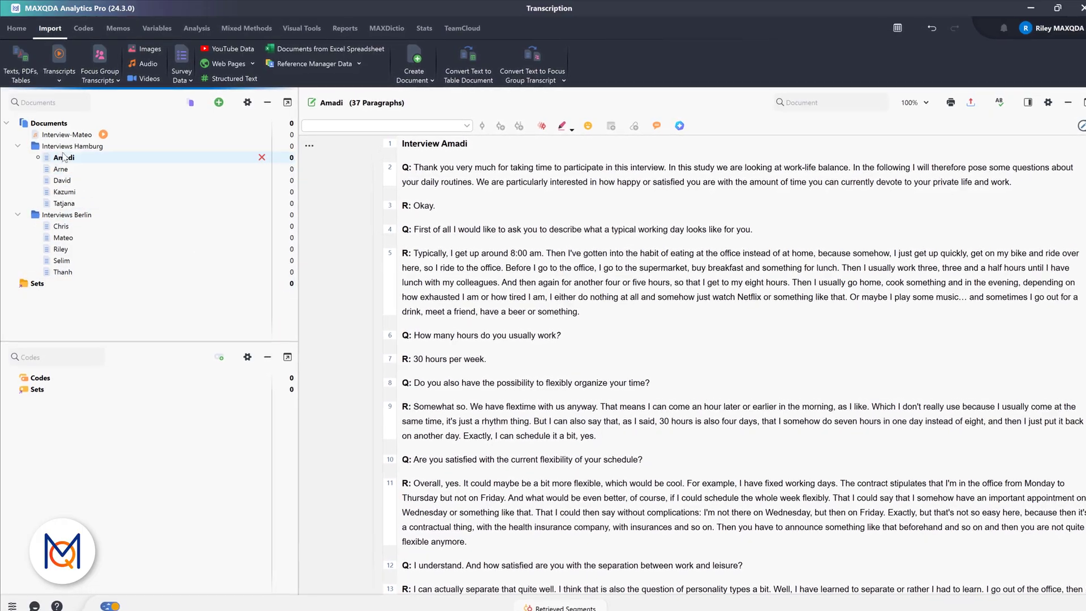
# - Choose automatic transcription for Interview-Mateo and add the Mateo audio file to the project
pyautogui.rightClick(68, 139)
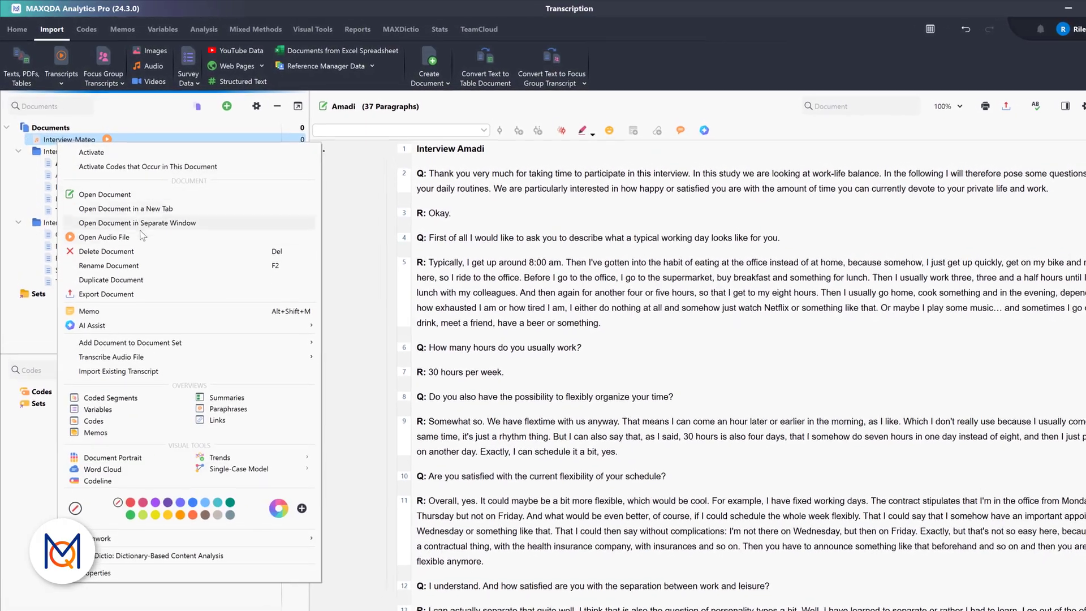
pyautogui.moveTo(117, 378)
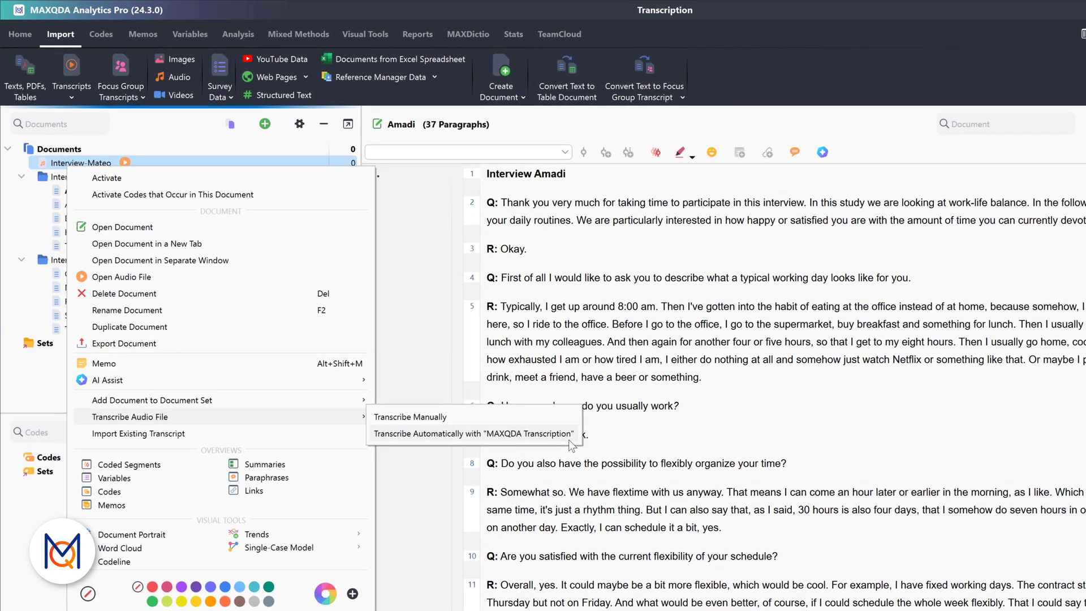
pyautogui.click(410, 416)
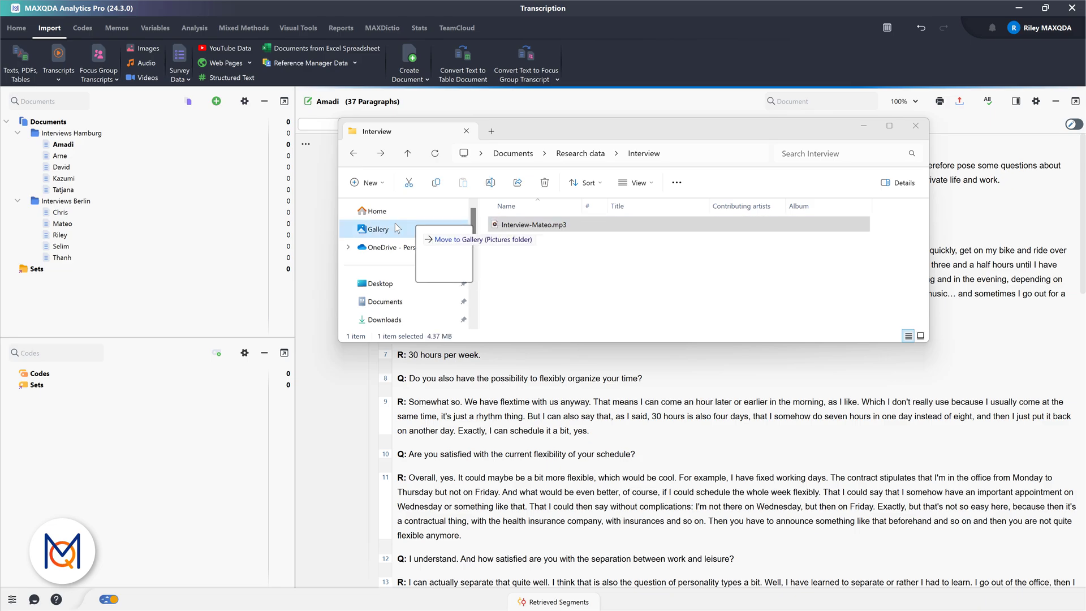
pyautogui.doubleClick(533, 224)
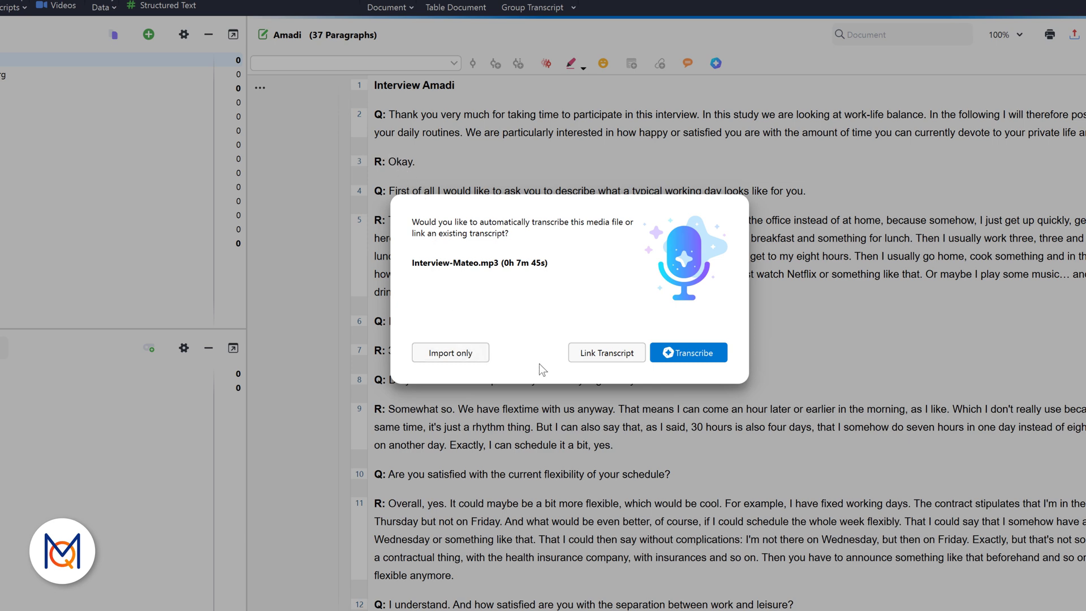
pyautogui.moveTo(687, 370)
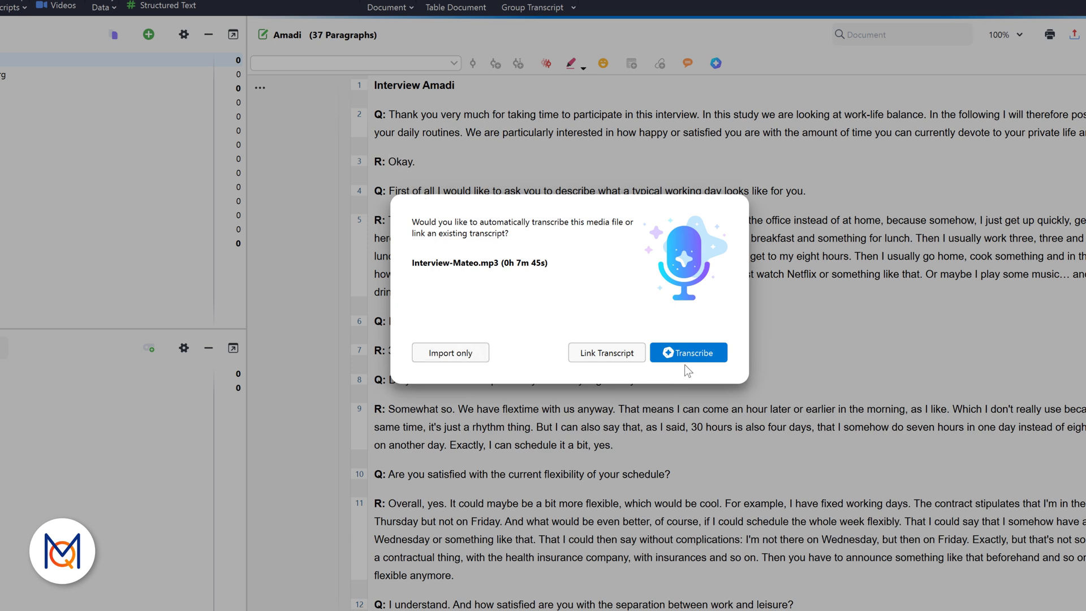
# - Start automatic transcription of Interview-Mateo.mp3 with the language set to English (US)
pyautogui.click(688, 352)
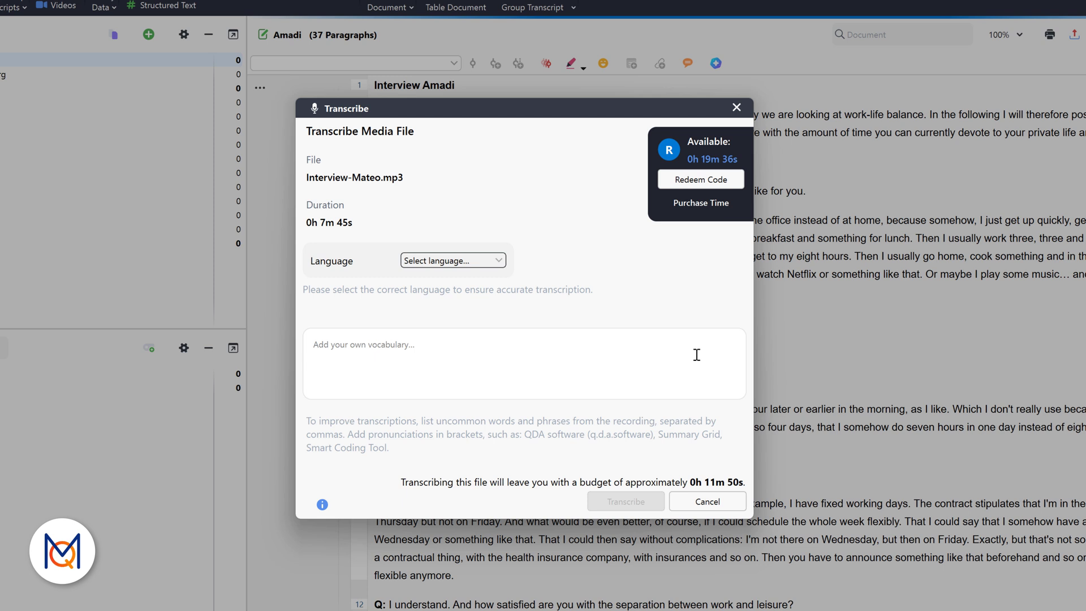
pyautogui.moveTo(479, 265)
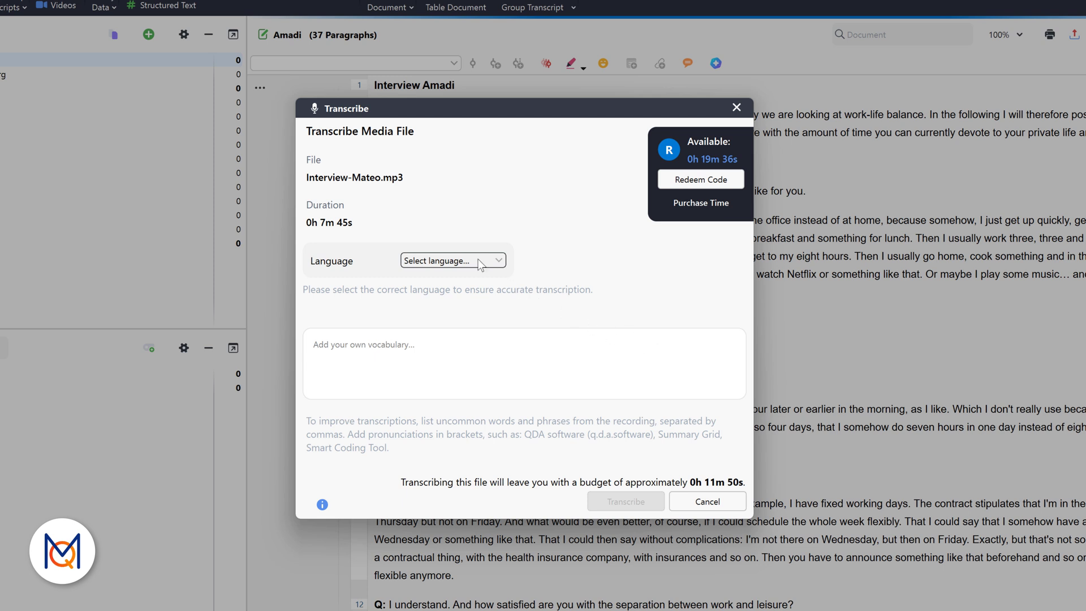
pyautogui.click(453, 260)
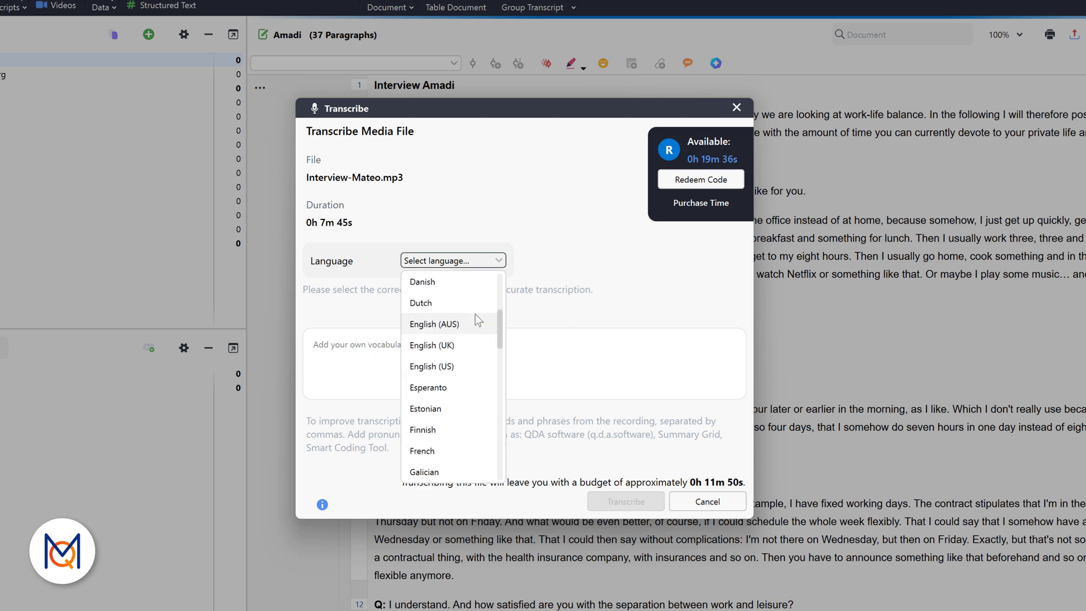
pyautogui.click(431, 366)
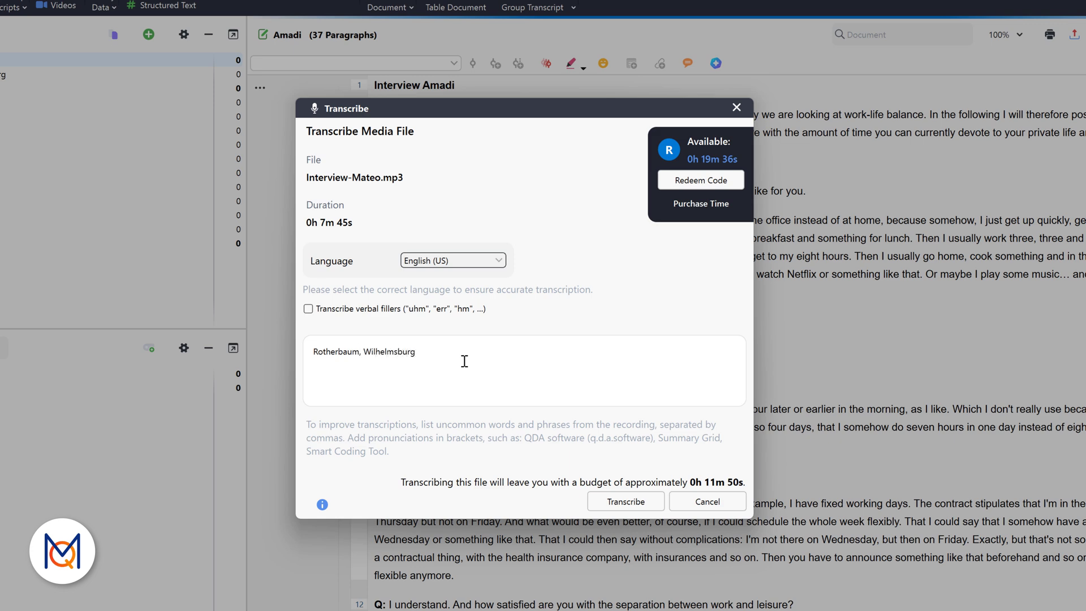
pyautogui.moveTo(658, 492)
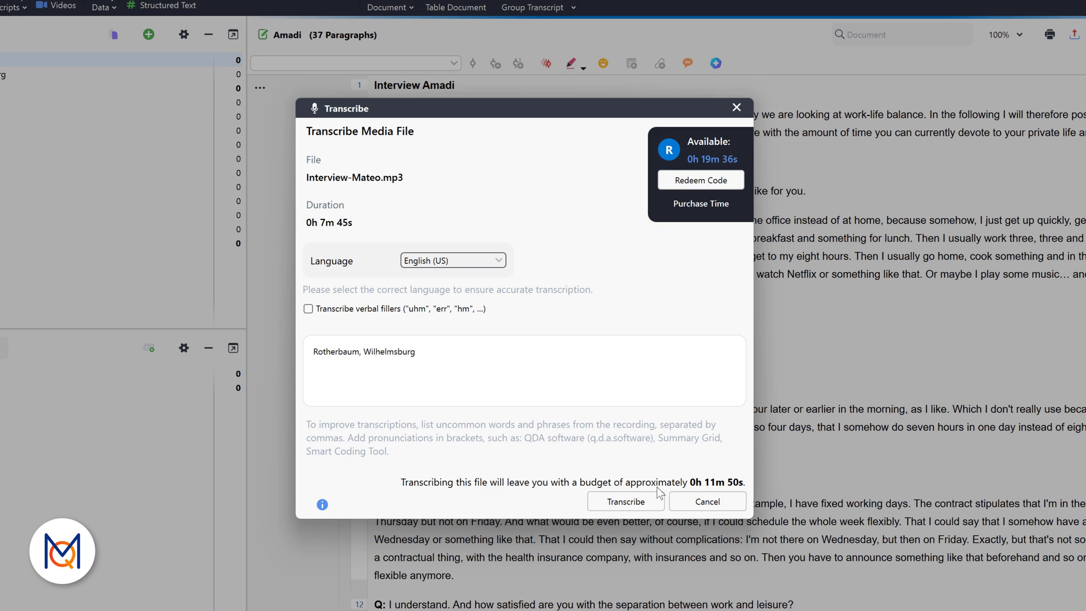
pyautogui.moveTo(626, 500)
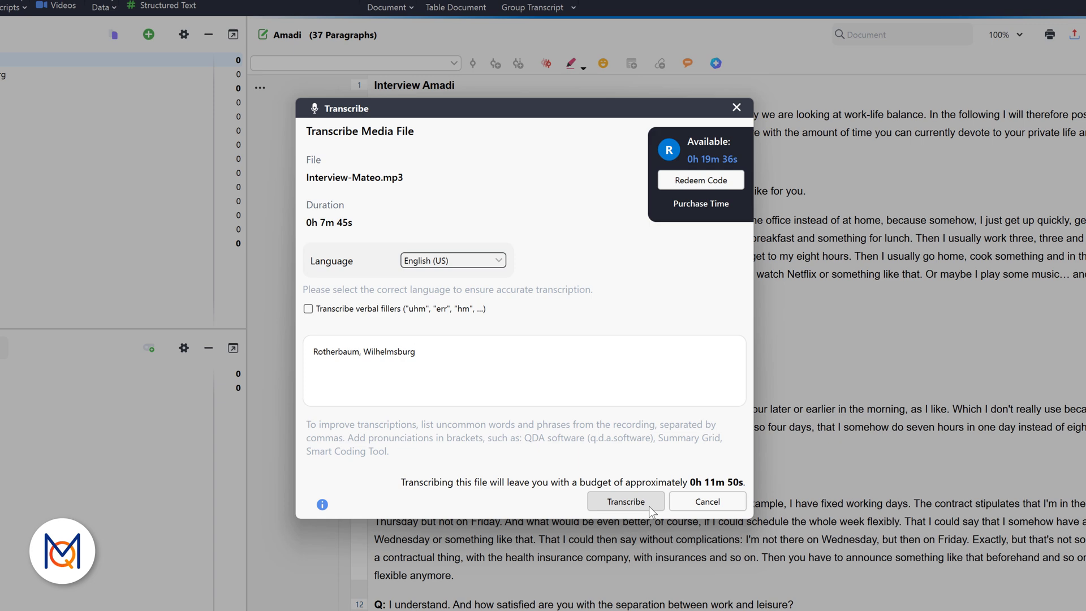
pyautogui.click(624, 501)
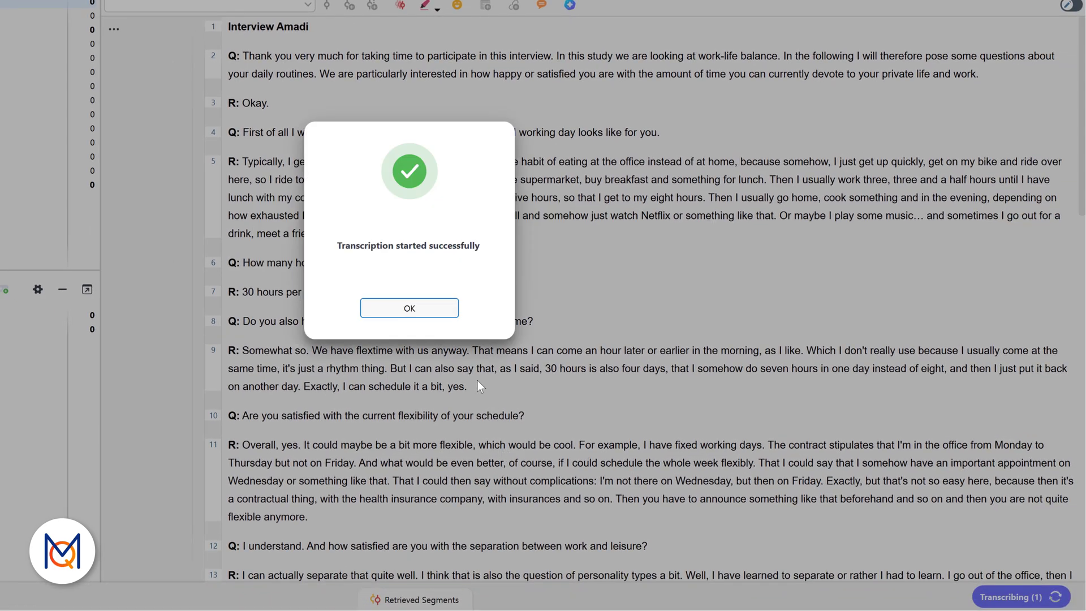
# - Dismiss the 'Transcription started successfully' message with OK
pyautogui.click(409, 307)
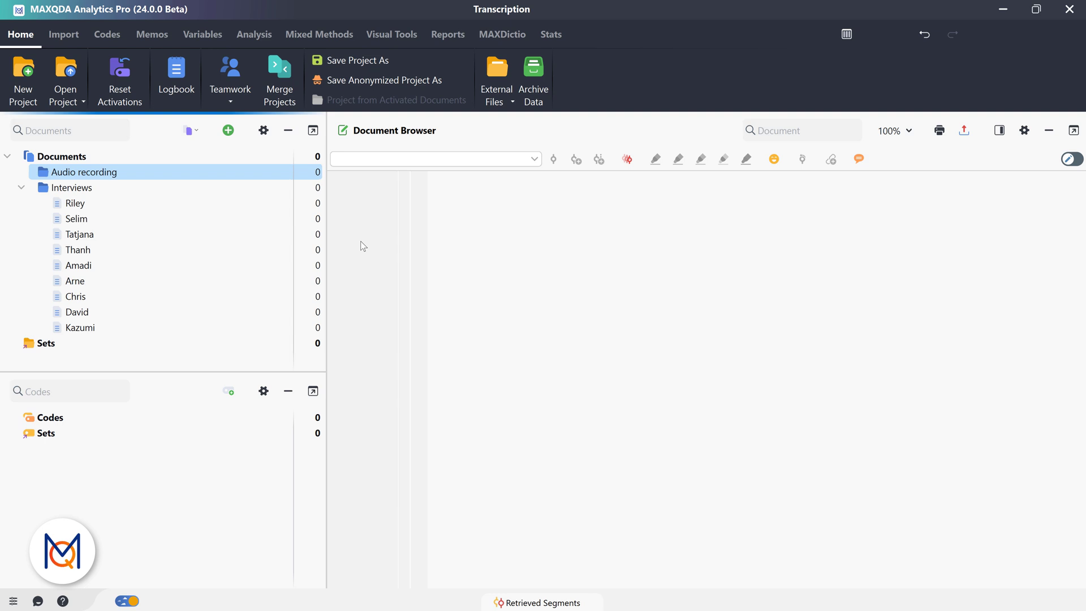
# - Import Interview Mateo.mp3 as an audio document and close the audio player window
pyautogui.click(68, 34)
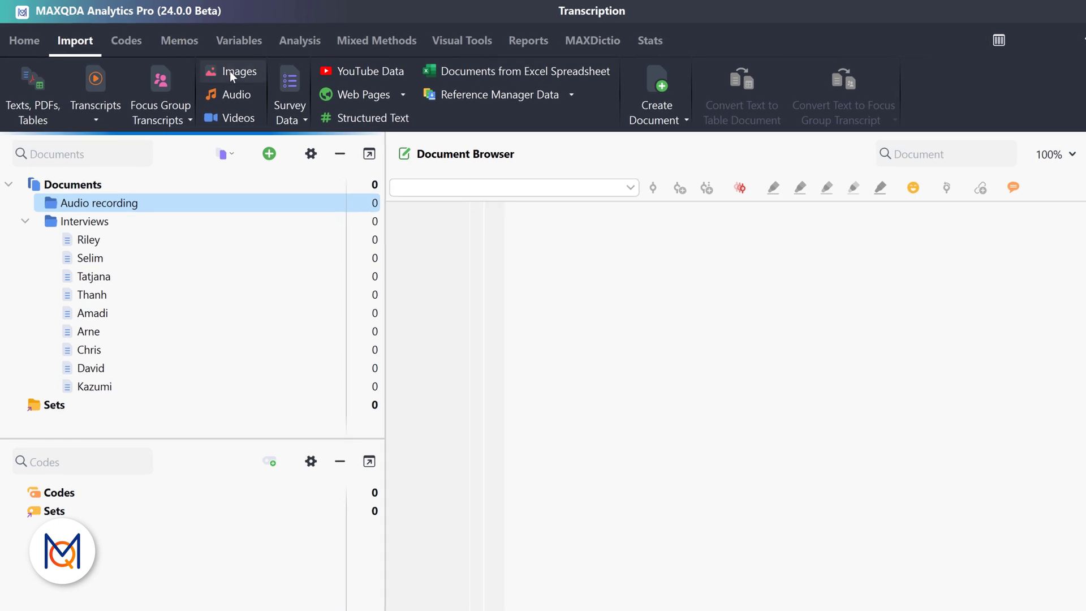
pyautogui.click(237, 94)
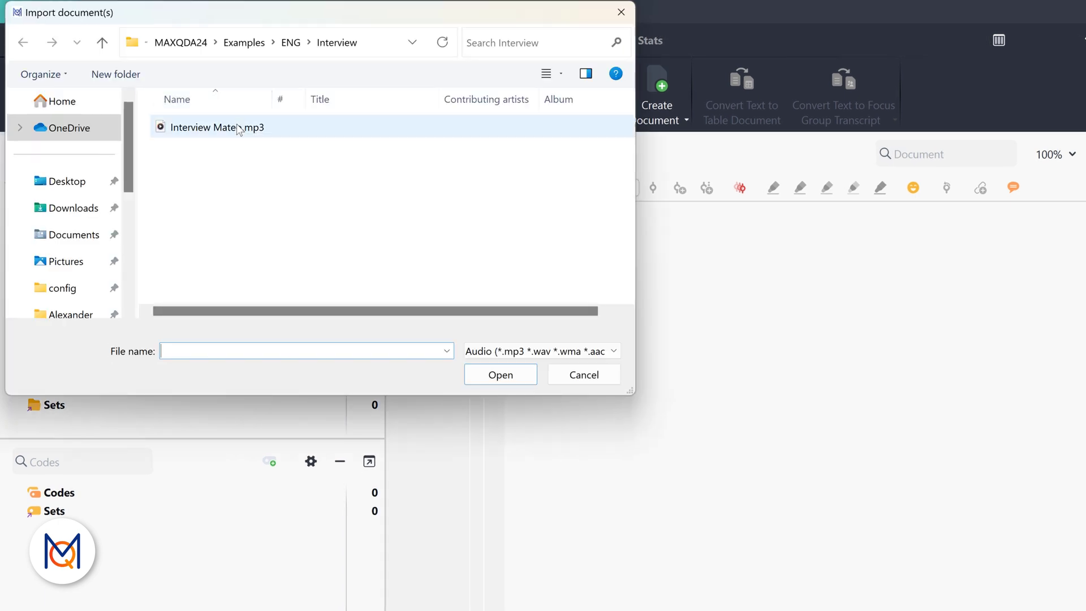
pyautogui.click(500, 374)
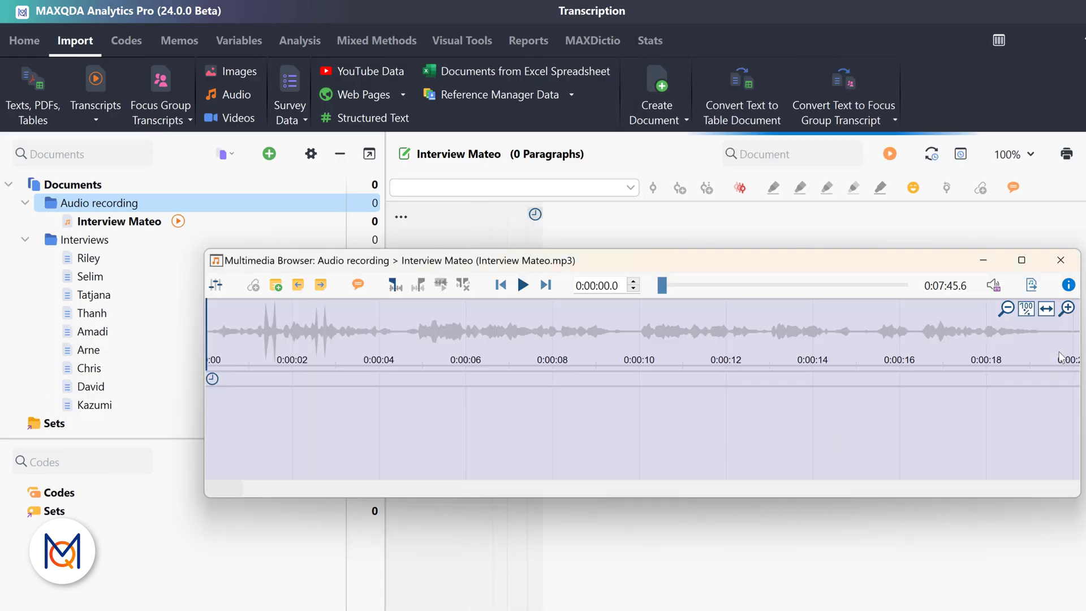
pyautogui.click(1059, 260)
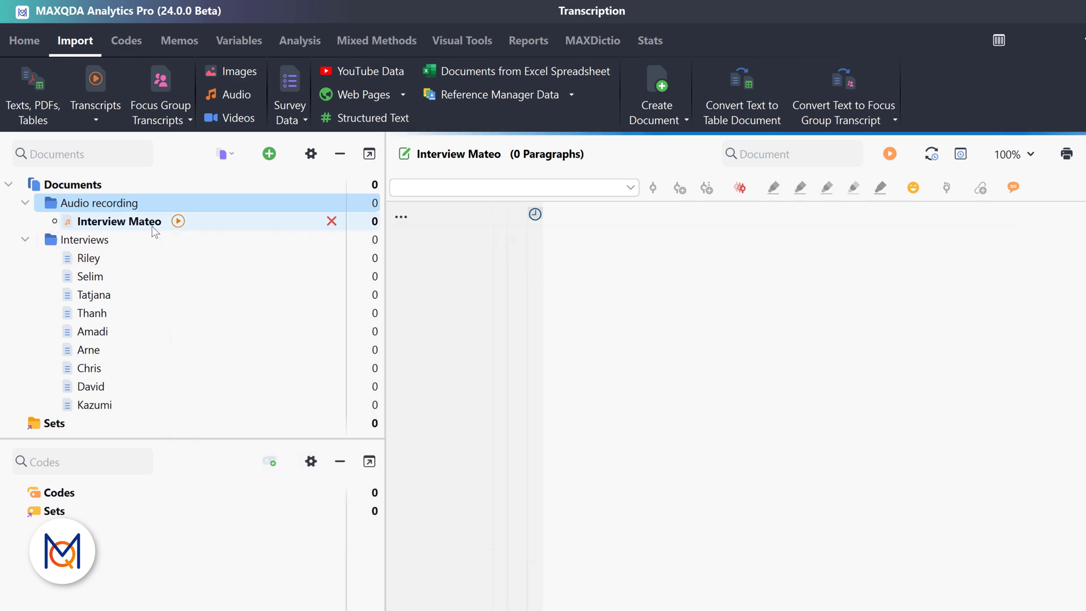
# - Open Interview Mateo in manual transcription mode from its context menu
pyautogui.rightClick(120, 221)
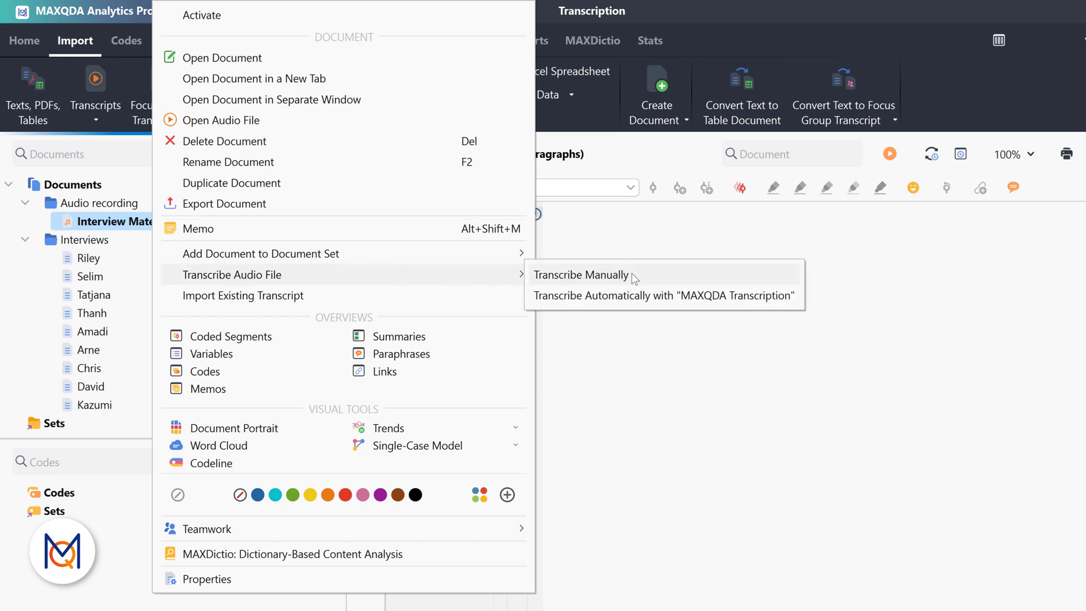
pyautogui.click(581, 274)
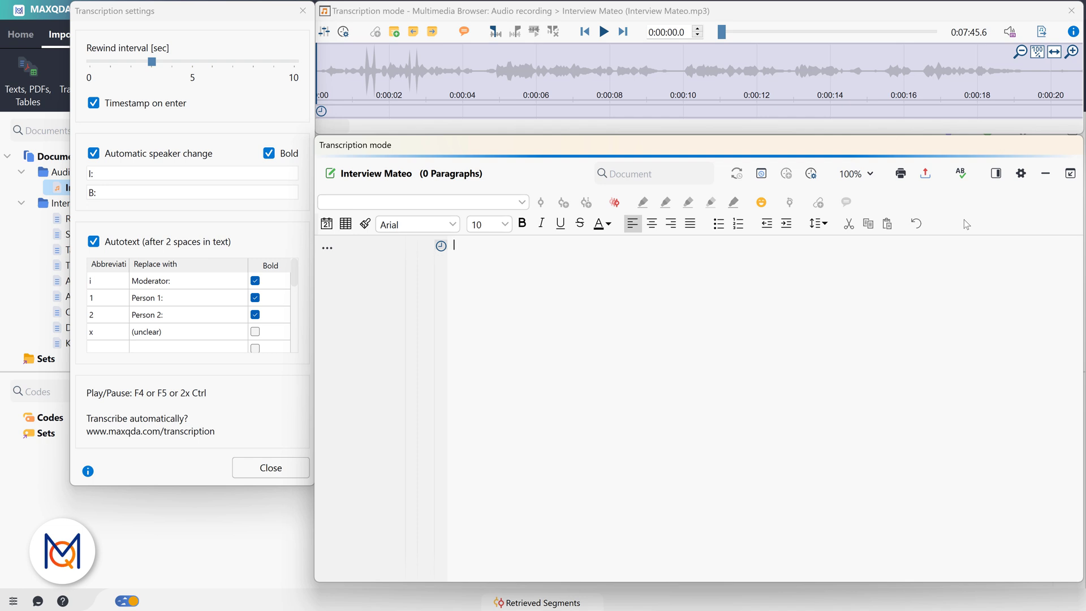
# - Play the audio, then type the interviewer's opening line ending 'work-life-balance and well-being.'
pyautogui.click(603, 31)
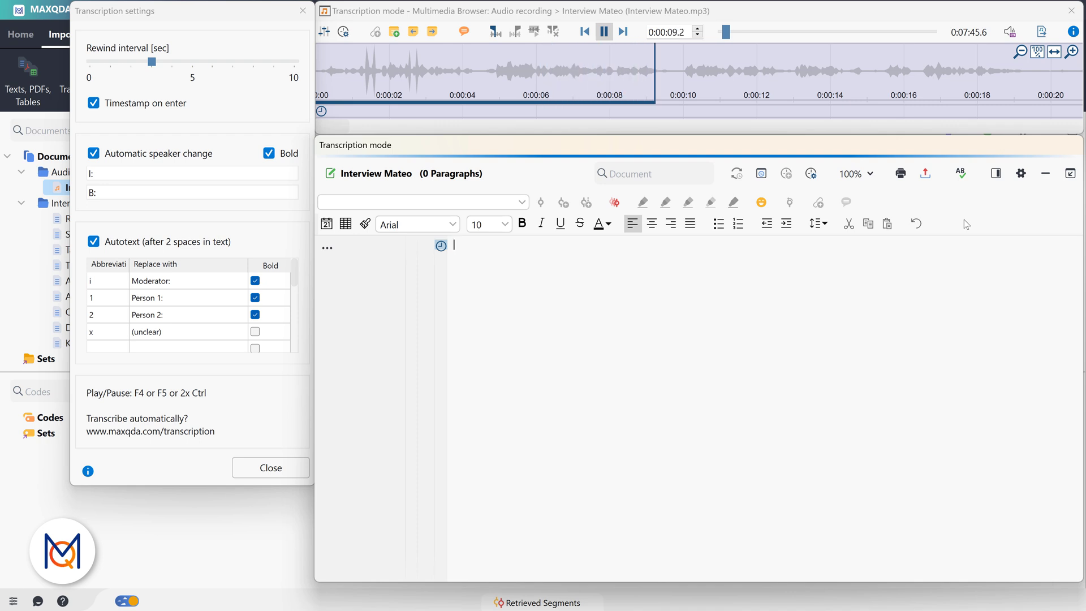
pyautogui.click(603, 31)
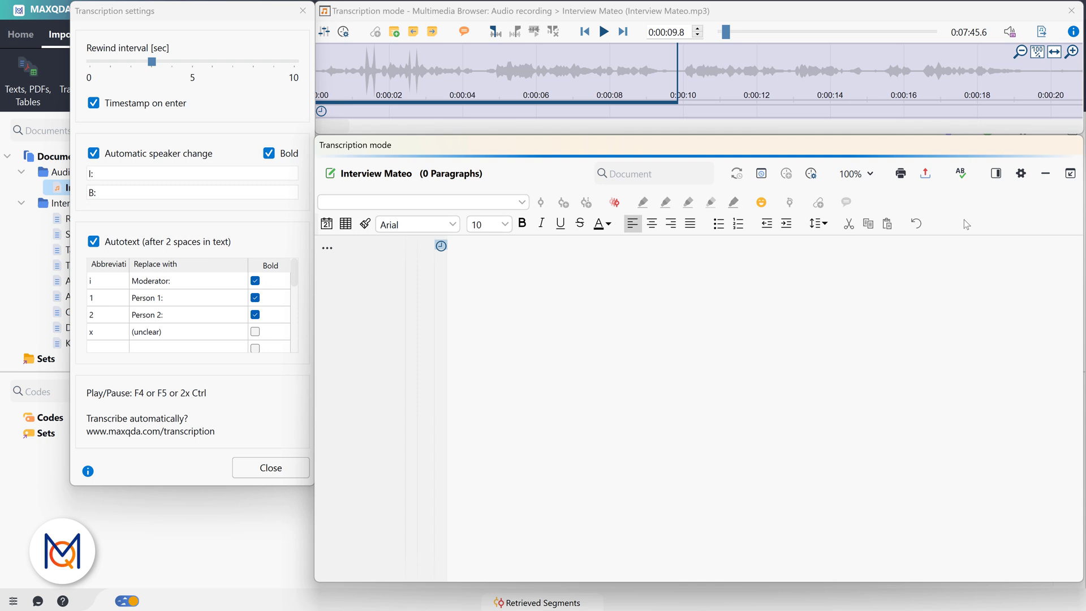
pyautogui.write('I: Thank you for participating in our interview. In our')
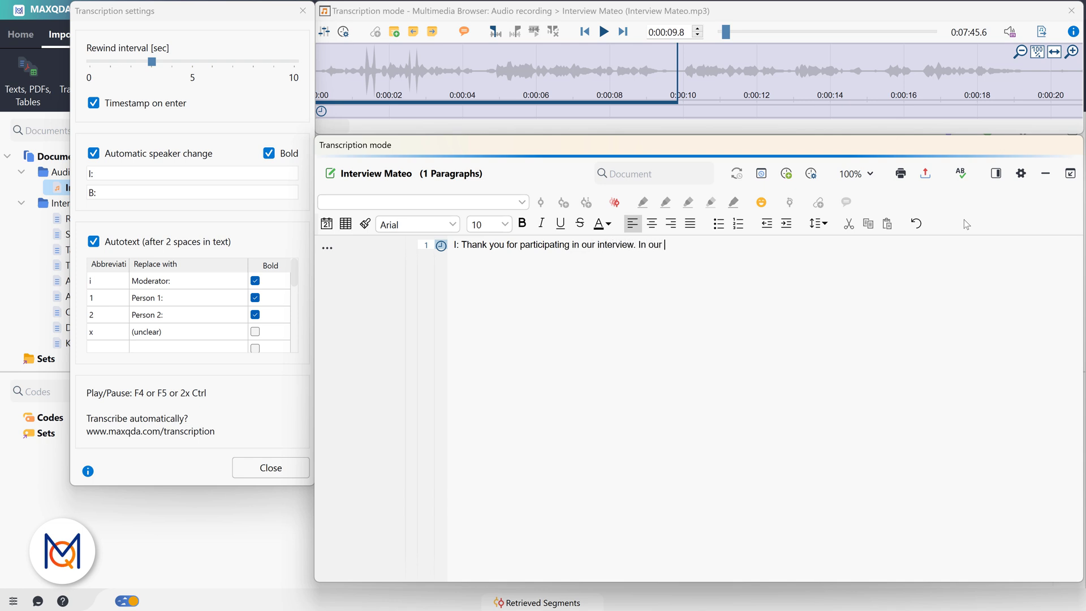
pyautogui.write('study we are interested in your wo')
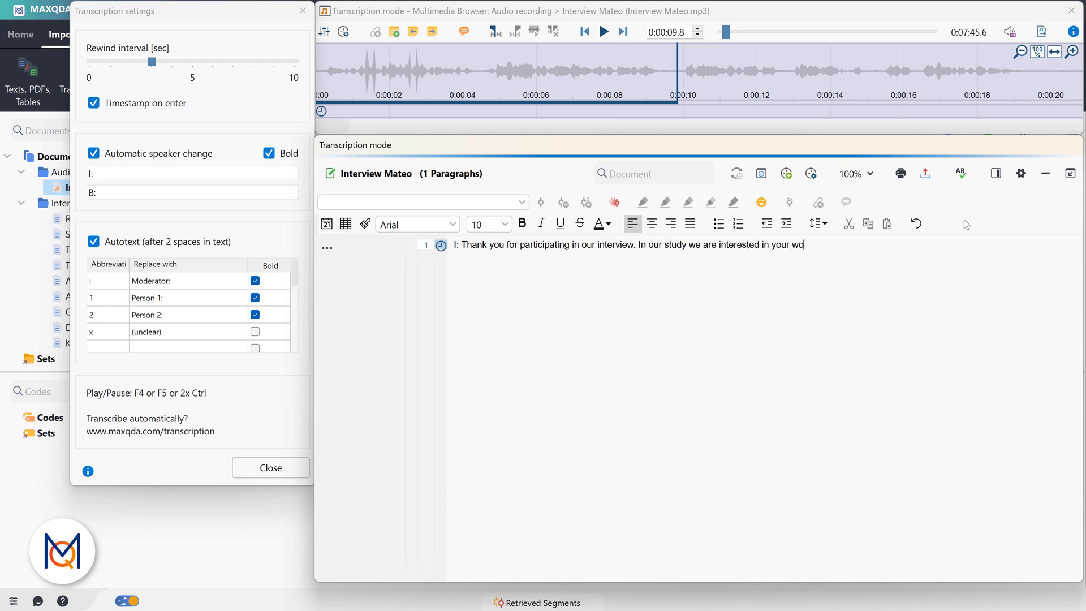
pyautogui.write('rk-life-balance and well-being.')
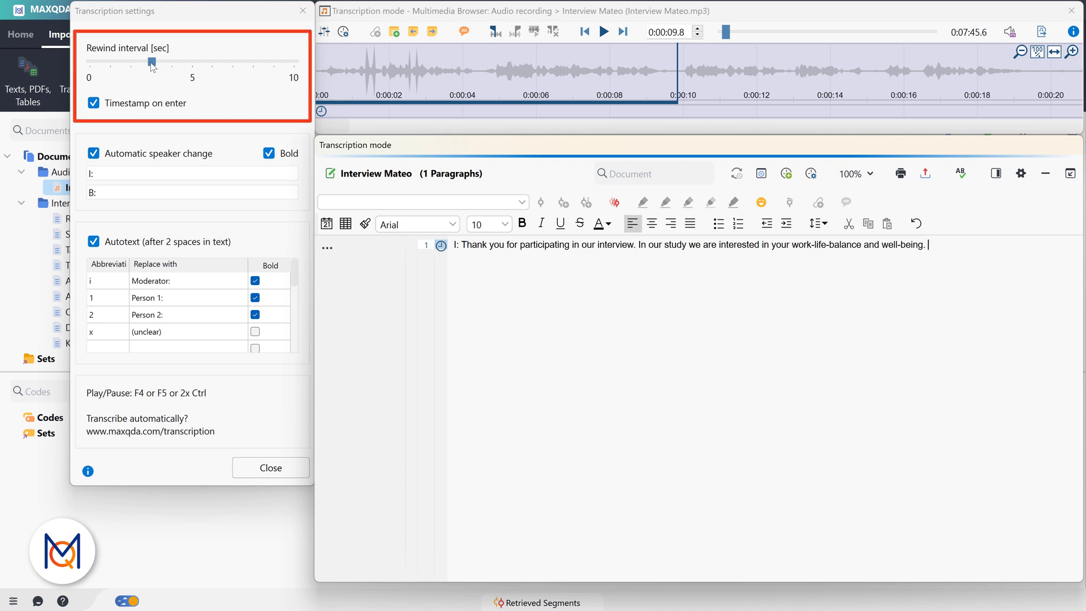
# - Raise the rewind interval slider to 4 seconds and adjust a control panel slider
pyautogui.moveTo(152, 64); pyautogui.dragTo(166, 64)
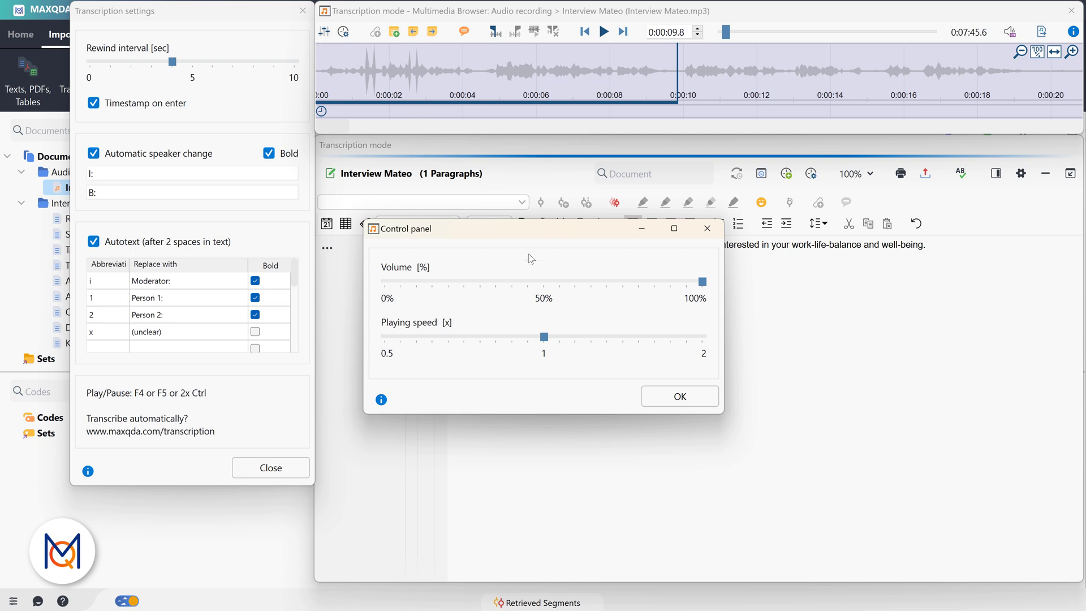
pyautogui.moveTo(543, 337); pyautogui.dragTo(566, 337)
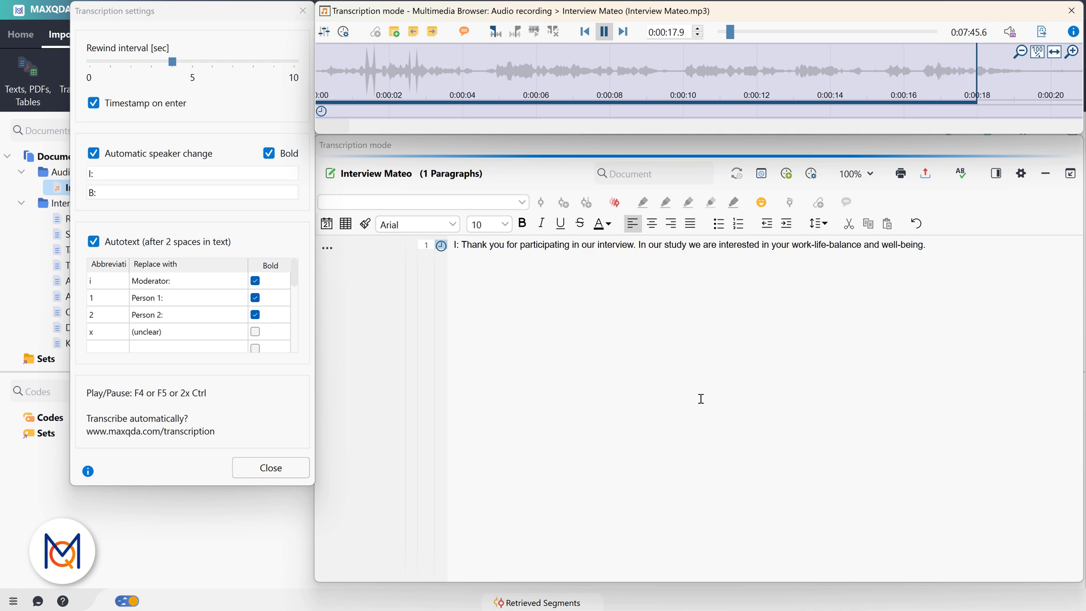
# - Type the interviewer's question ending 'describe a typical work day in your life?'
pyautogui.click(603, 31)
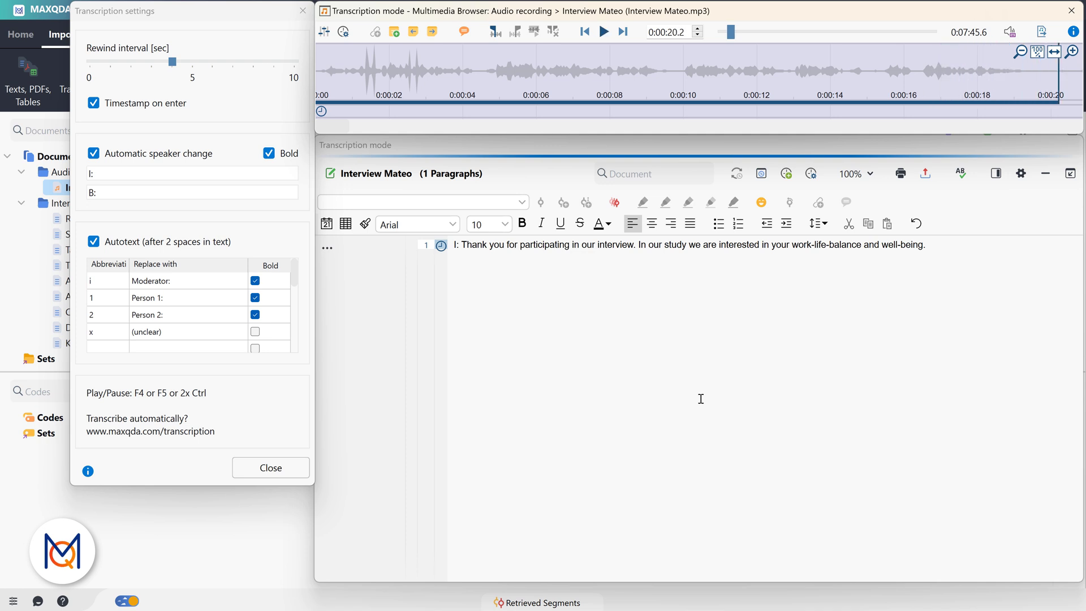
pyautogui.write('In the following I would like to ask some questions regarding your daily')
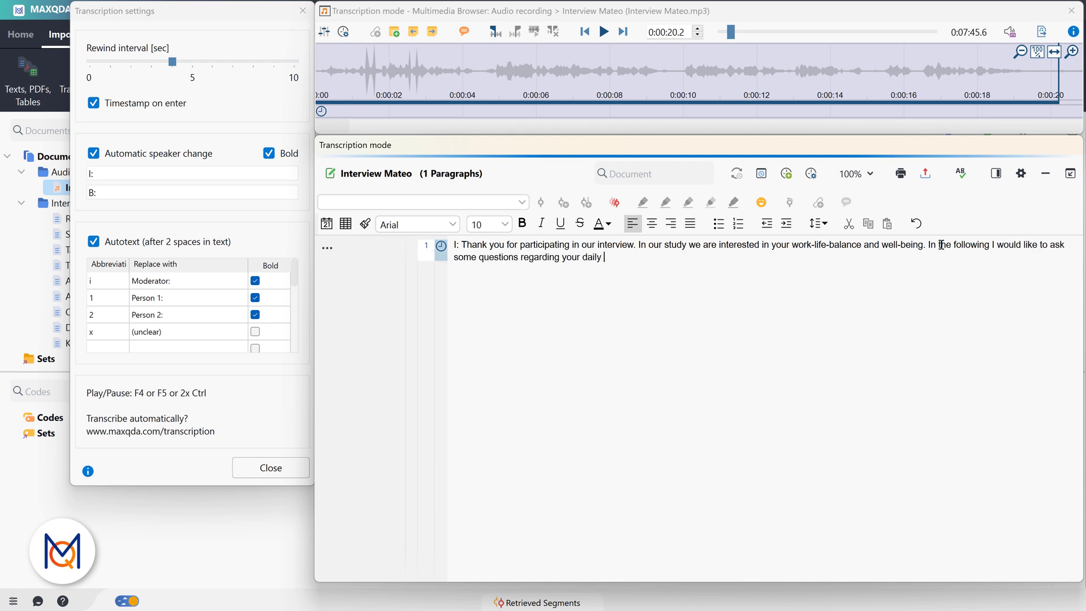
pyautogui.write('routines. First of all, could you describe a typica')
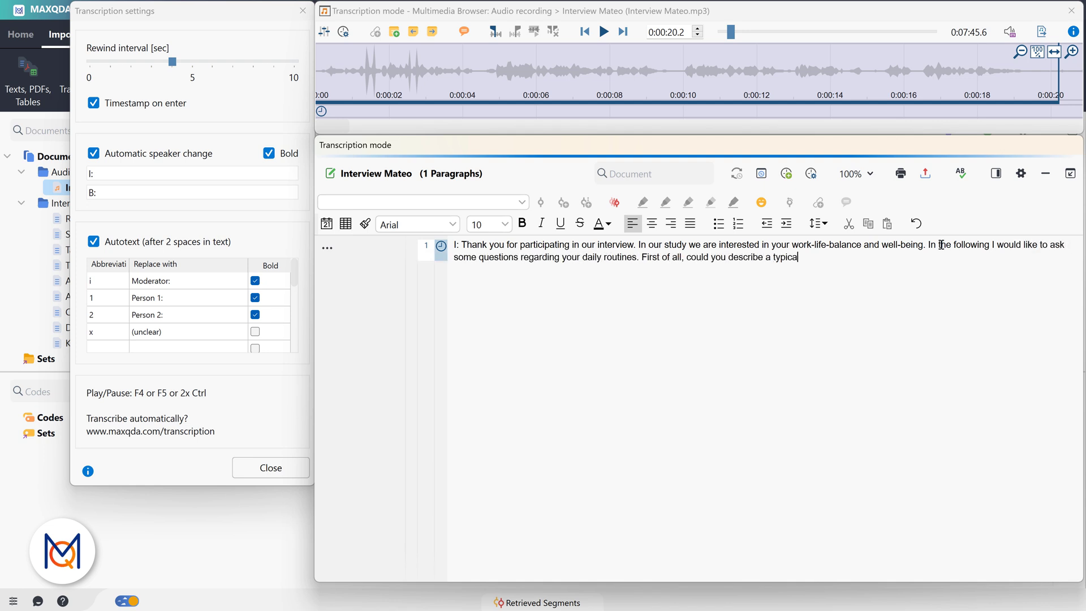
pyautogui.write('work day in your life?')
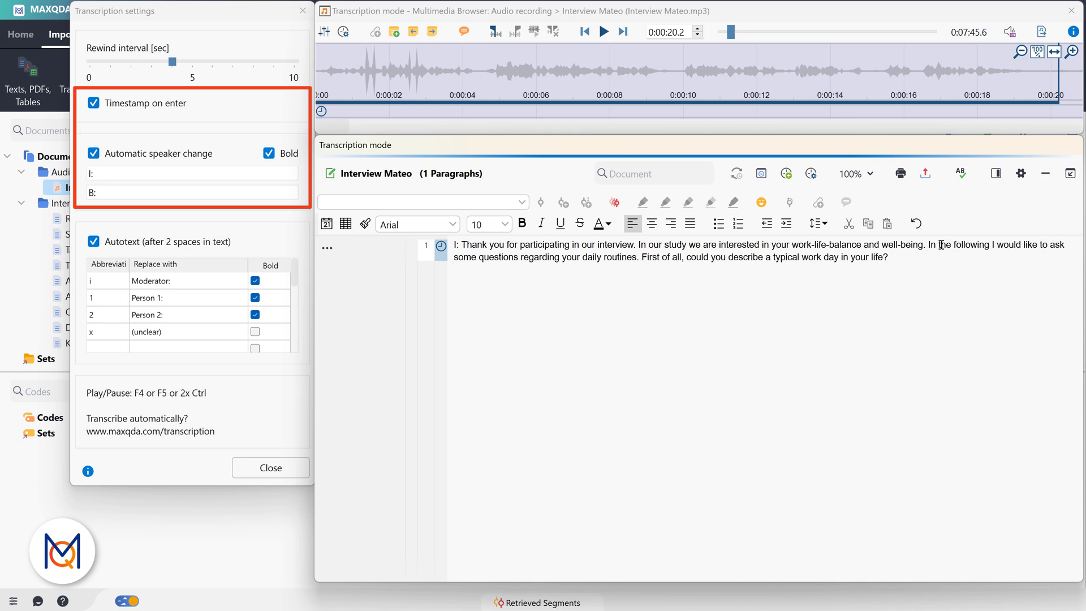
# - Insert a new timestamped B: paragraph for the respondent's answer
pyautogui.press('enter')
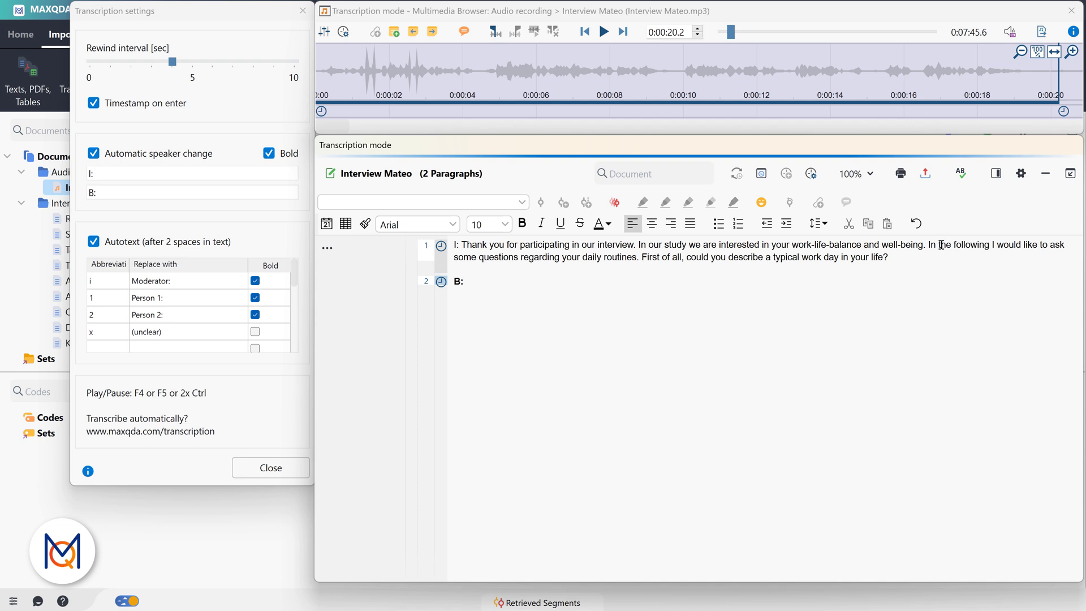
pyautogui.click(465, 281)
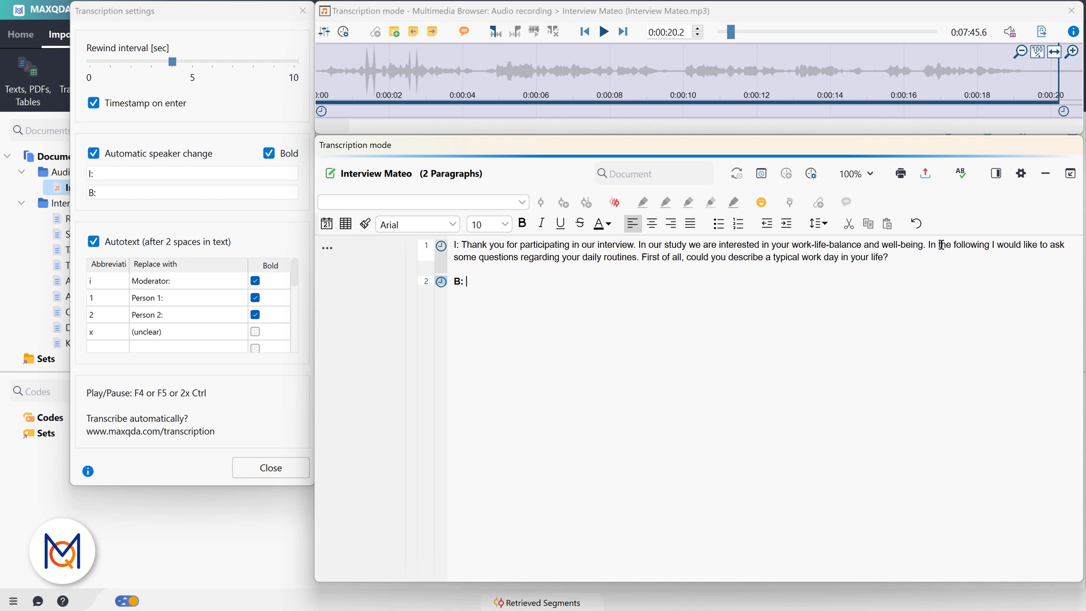
pyautogui.click(603, 31)
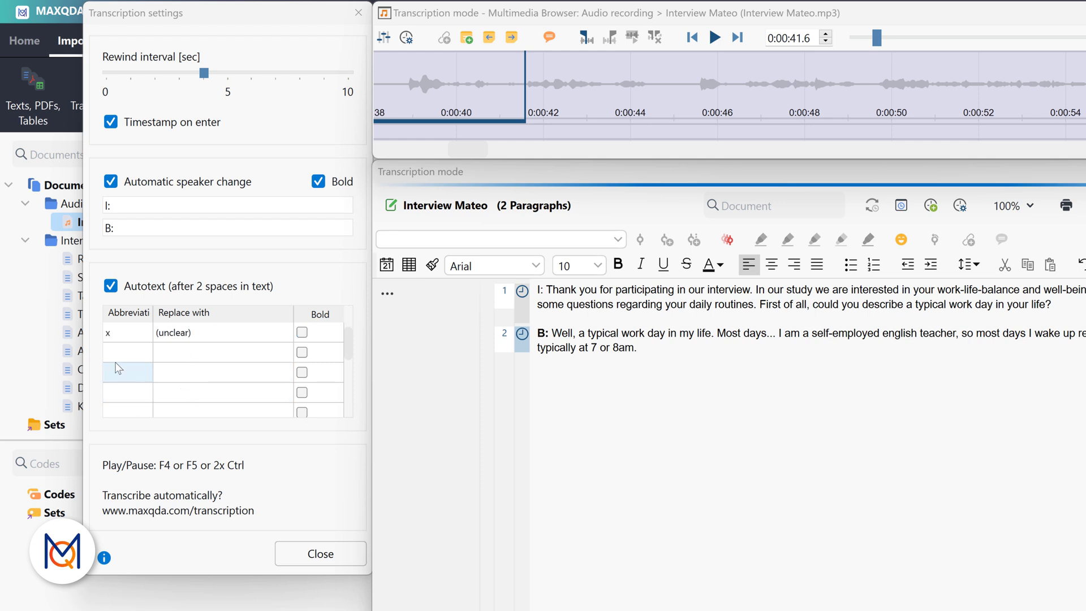
# - Add a new autotext entry with '(laughs)' as its replacement text
pyautogui.click(126, 352)
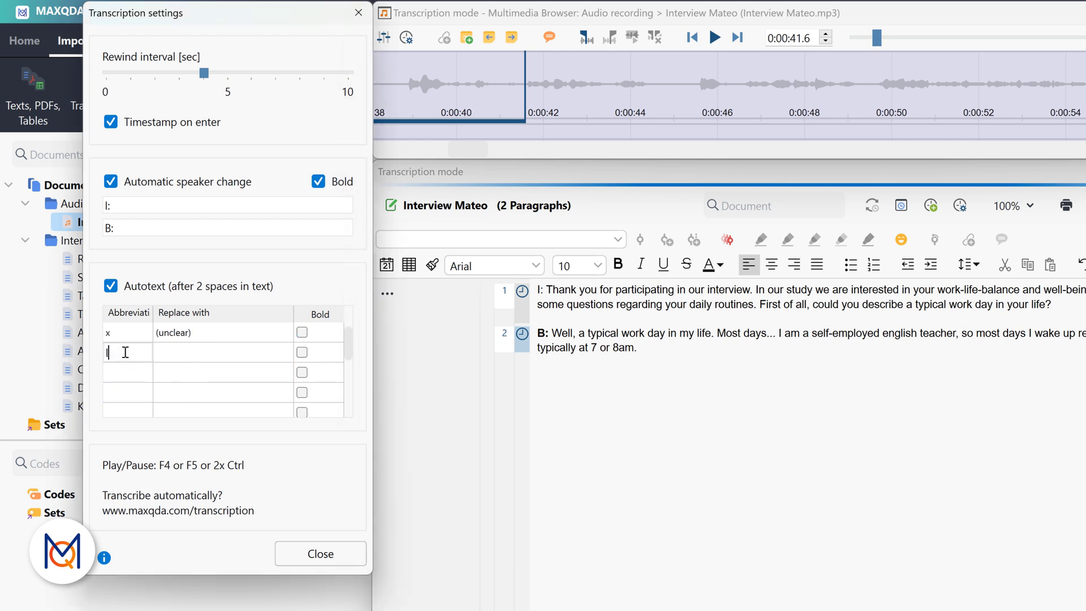
pyautogui.write('(laughs)')
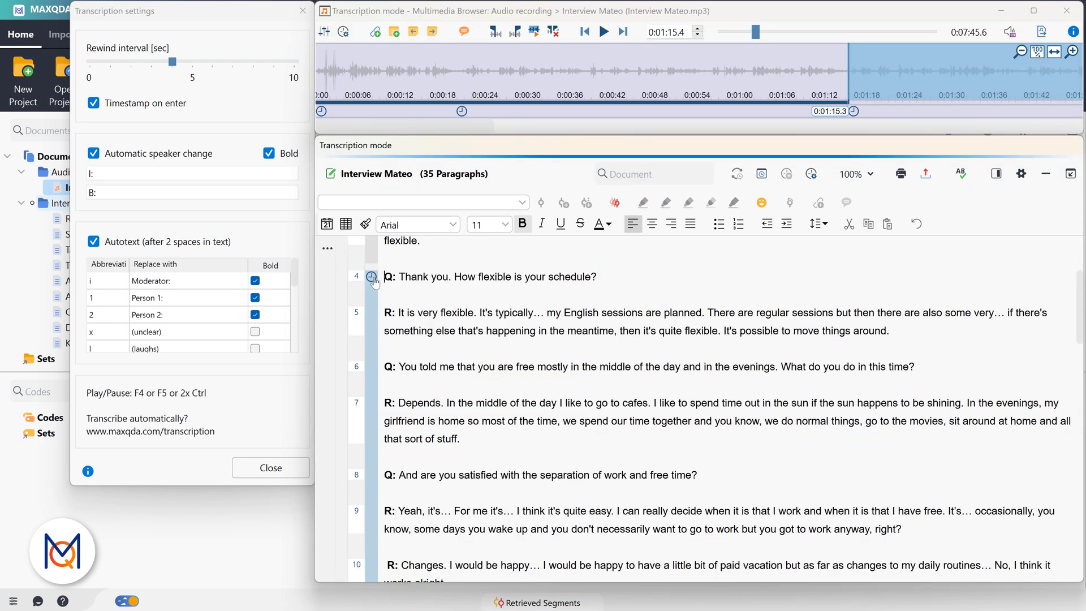
# - Play the audio from paragraph 4's timestamp, then view the list of all 13 timestamps
pyautogui.click(602, 31)
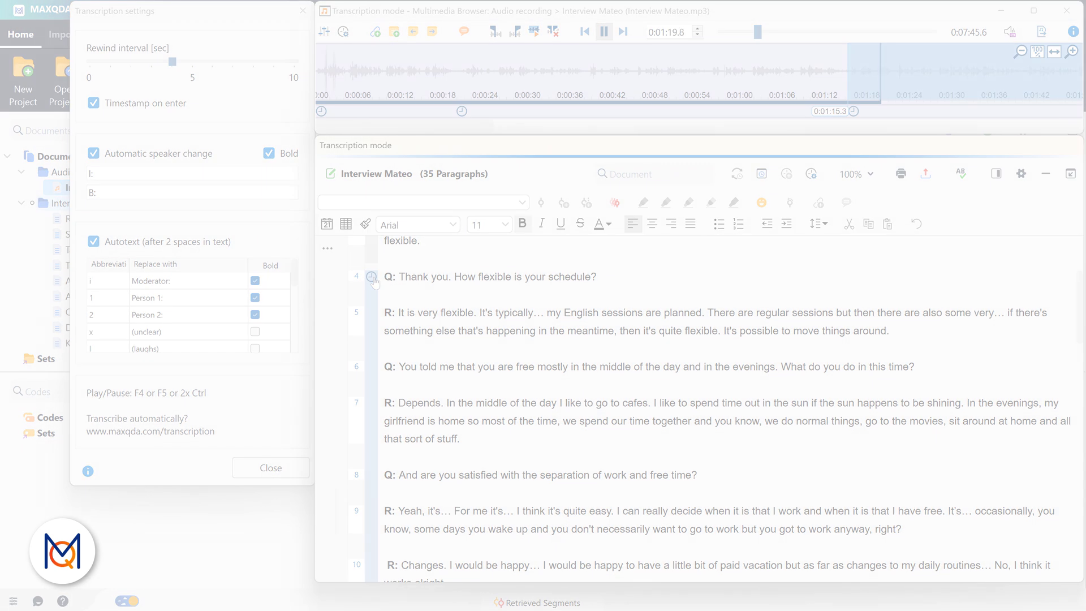
pyautogui.click(271, 468)
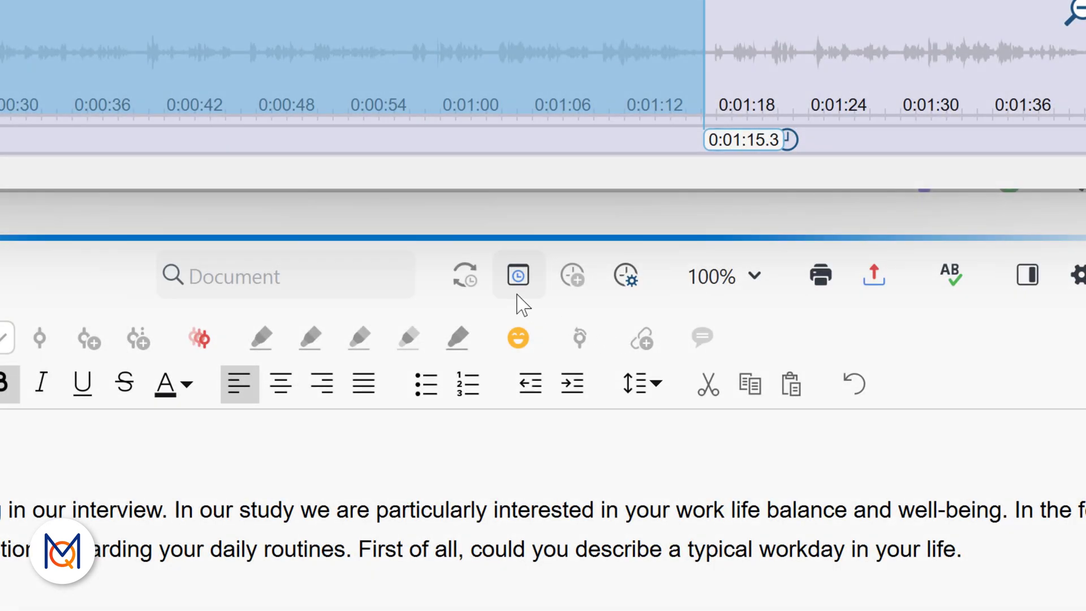
pyautogui.click(518, 275)
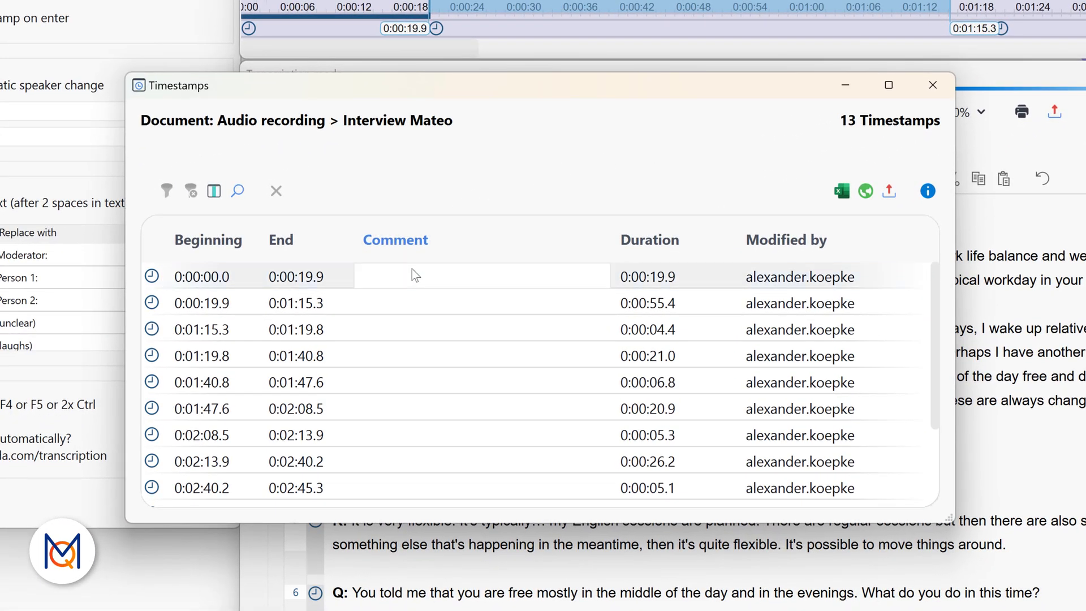
pyautogui.write('Dail')
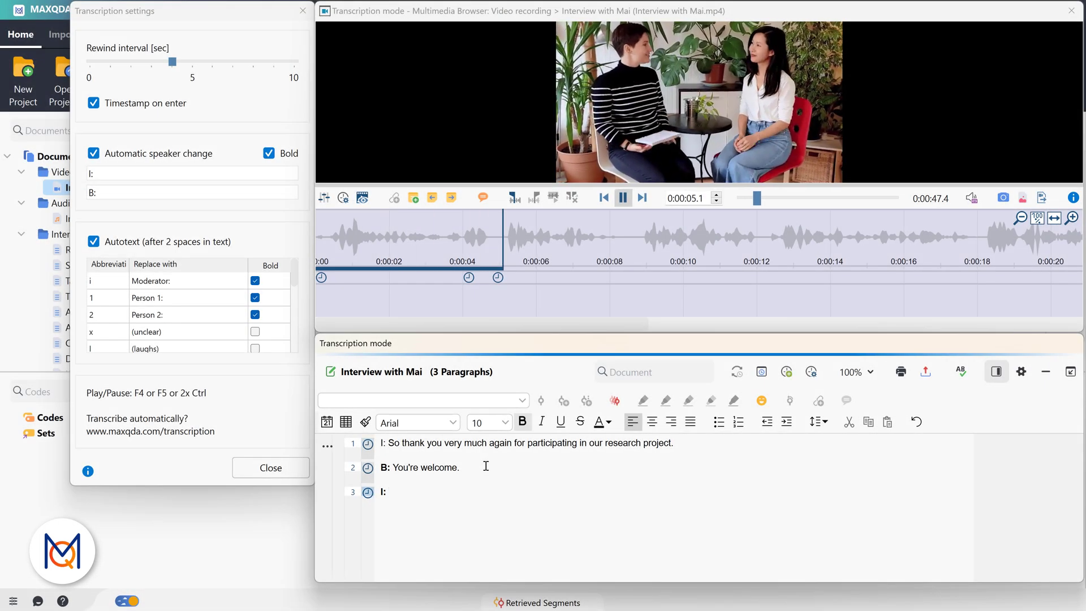
# - Type 'First I would like to ask you: how often do you work from hom' after 'I:'
pyautogui.write('F')
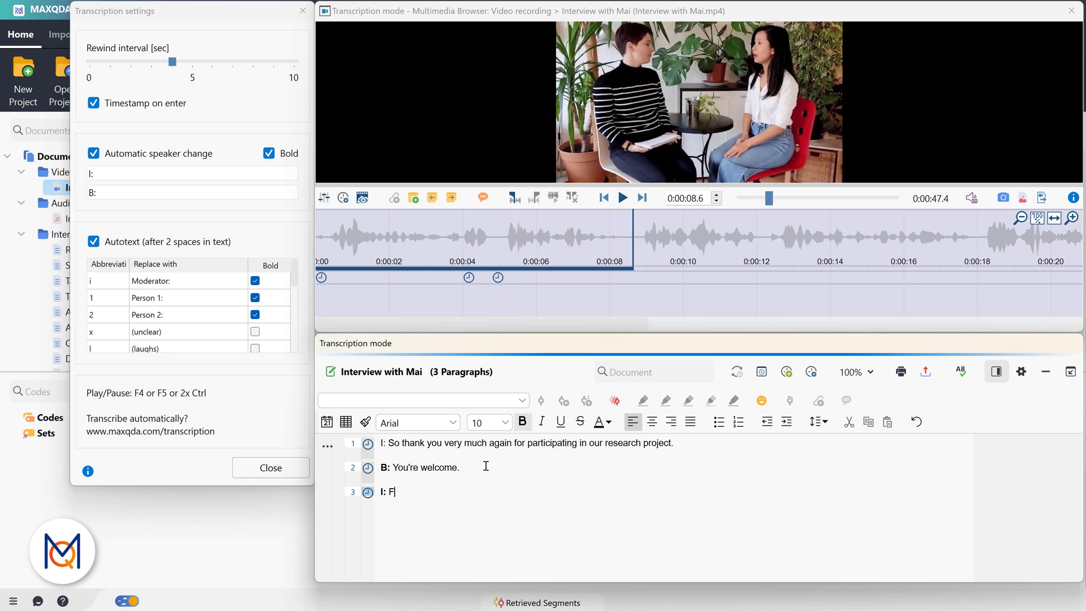
pyautogui.write('irst I would like to ask you')
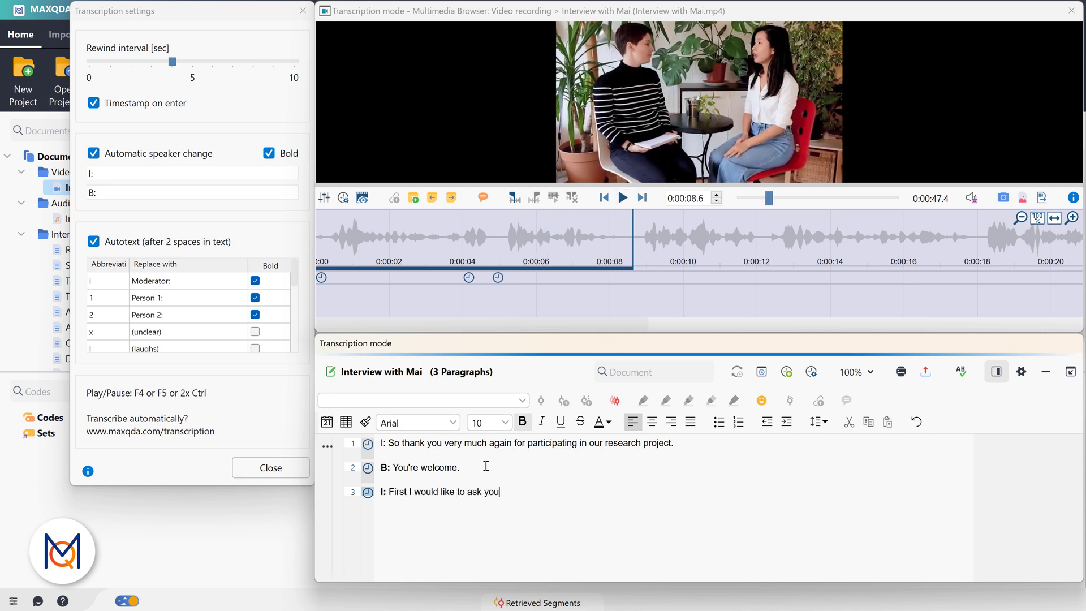
pyautogui.write(': how often do you work from hom')
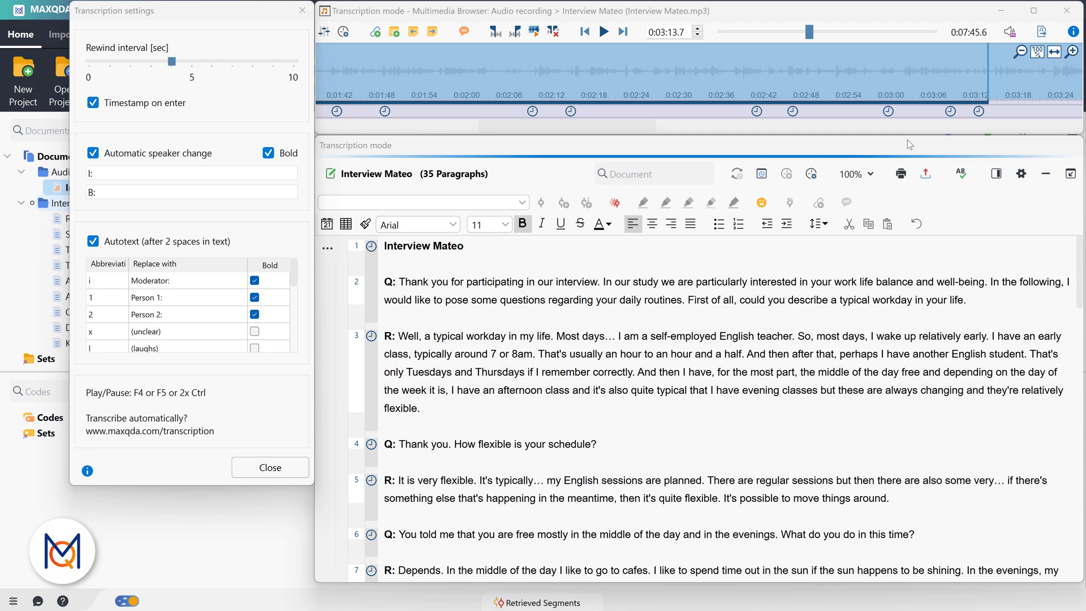
pyautogui.moveTo(1070, 50)
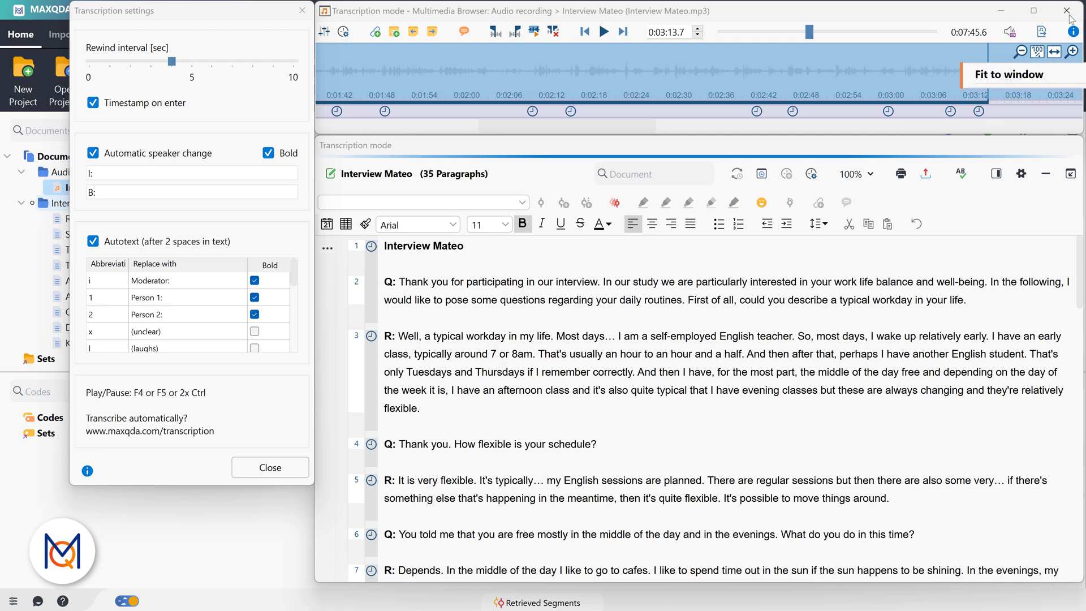
# - Close the Multimedia Browser to show the 35 timestamped paragraphs in document view
pyautogui.click(269, 467)
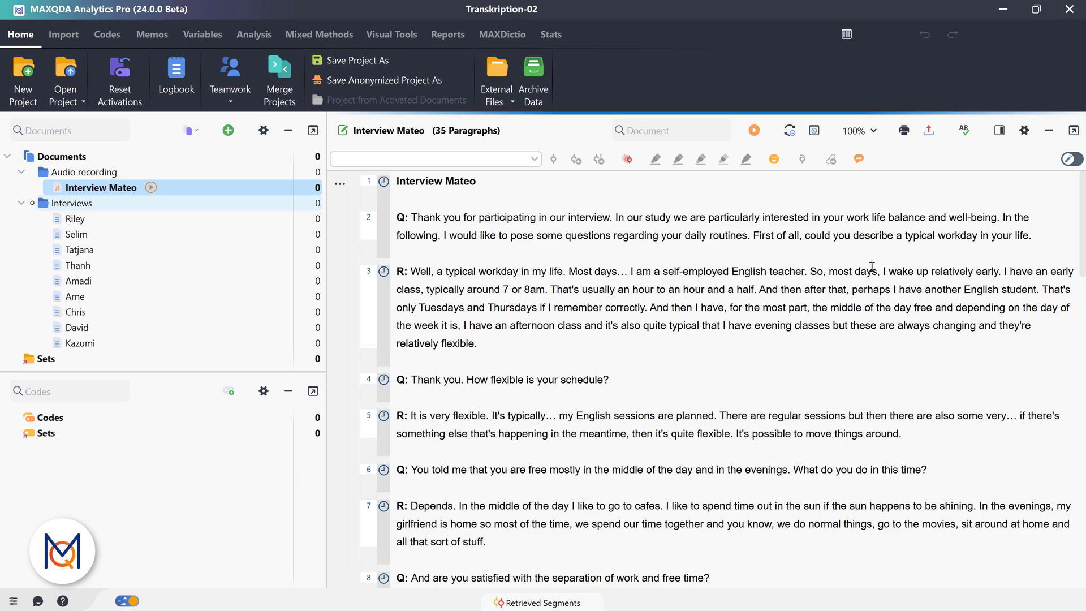
pyautogui.moveTo(775, 366)
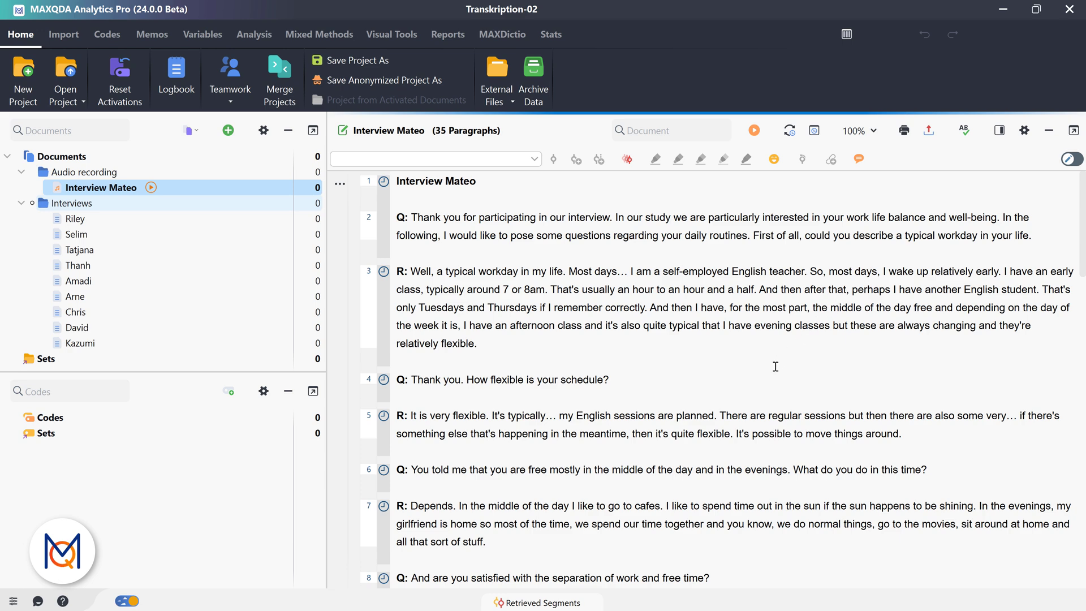